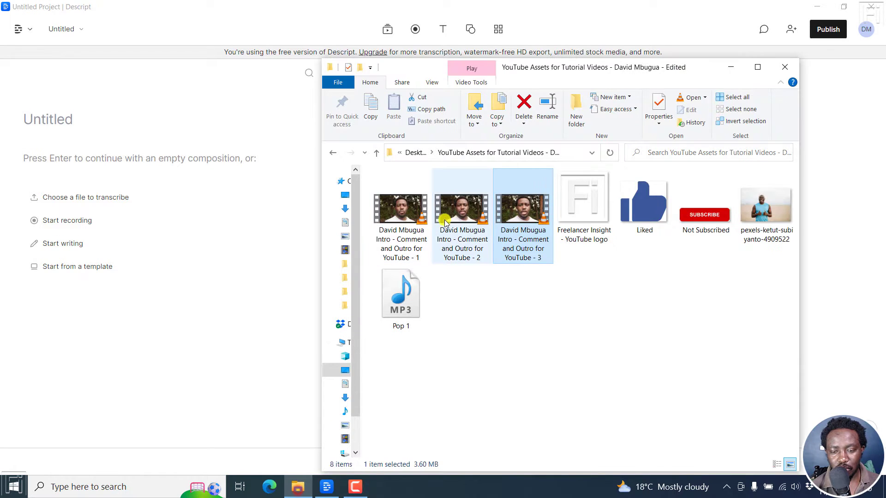
pyautogui.click(461, 212)
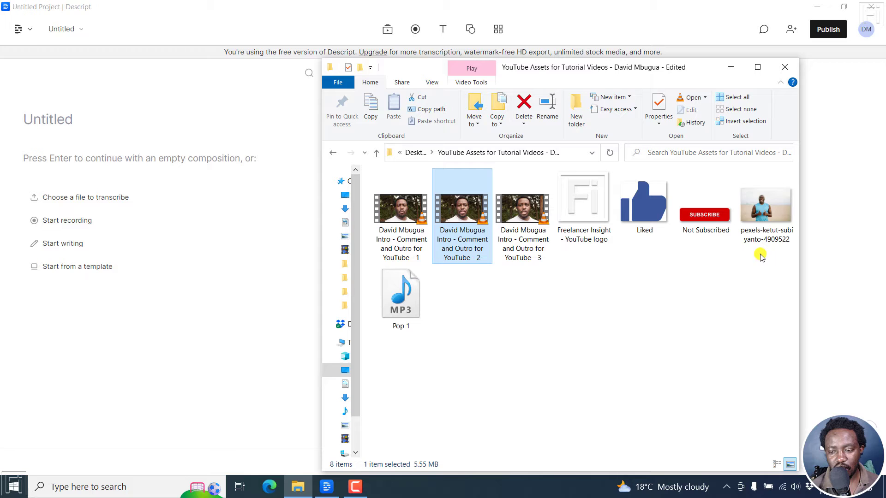
pyautogui.click(766, 203)
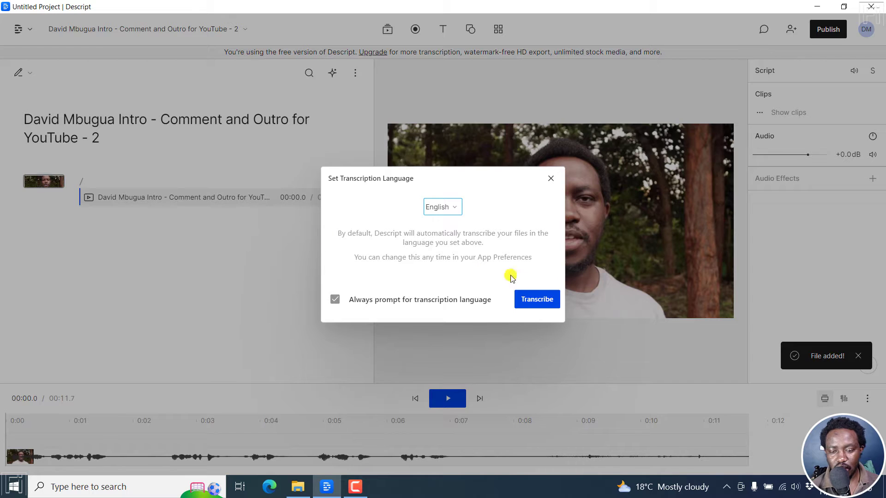
# Transcribe the clip in English with the speaker named 'David'.
pyautogui.click(535, 299)
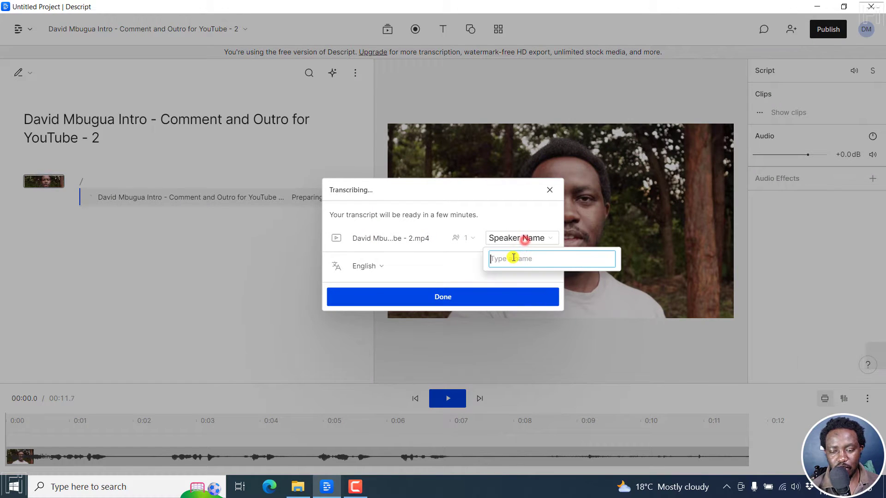
pyautogui.write('David')
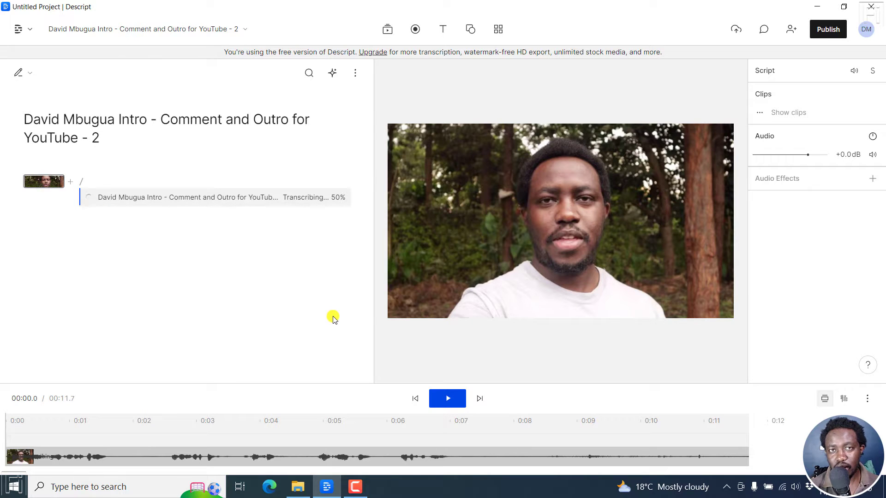
# Once transcription completes, select the speaker clip on the canvas.
pyautogui.click(519, 261)
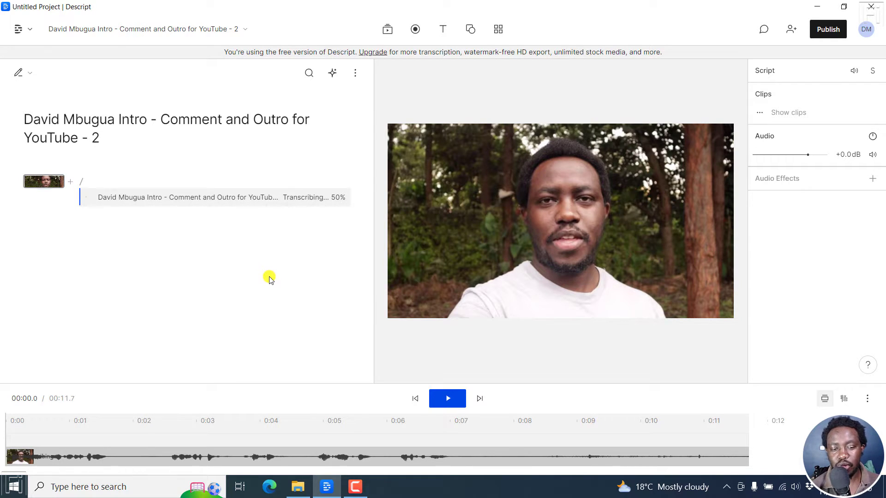
pyautogui.moveTo(130, 228)
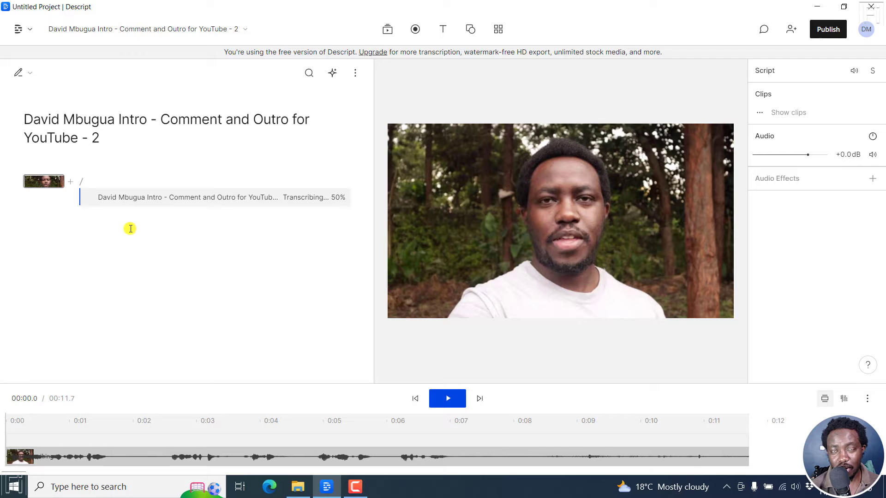
pyautogui.click(546, 224)
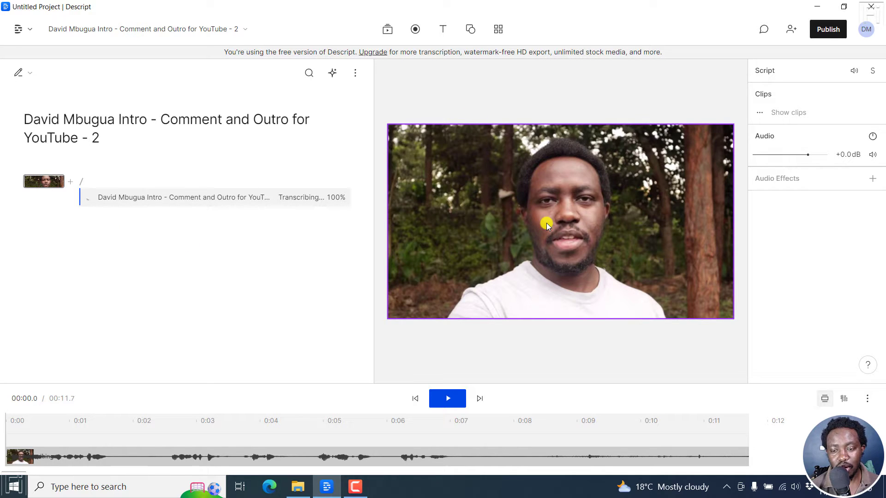
pyautogui.moveTo(666, 183)
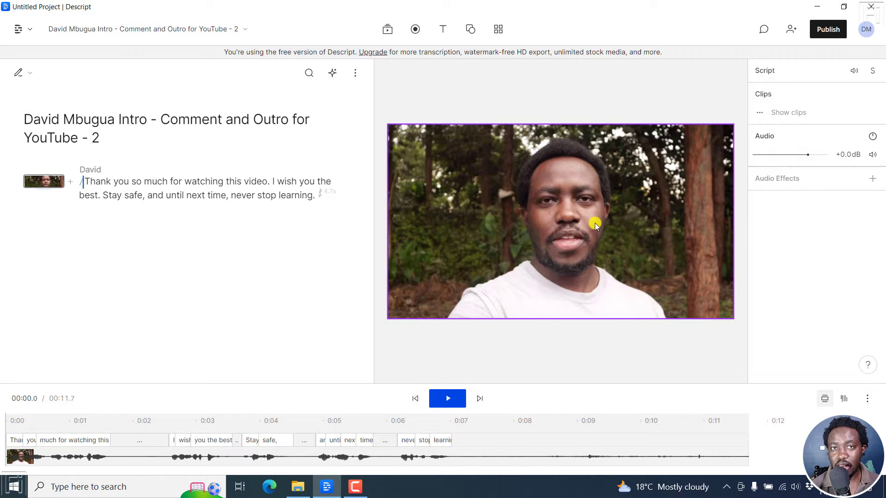
pyautogui.moveTo(504, 207)
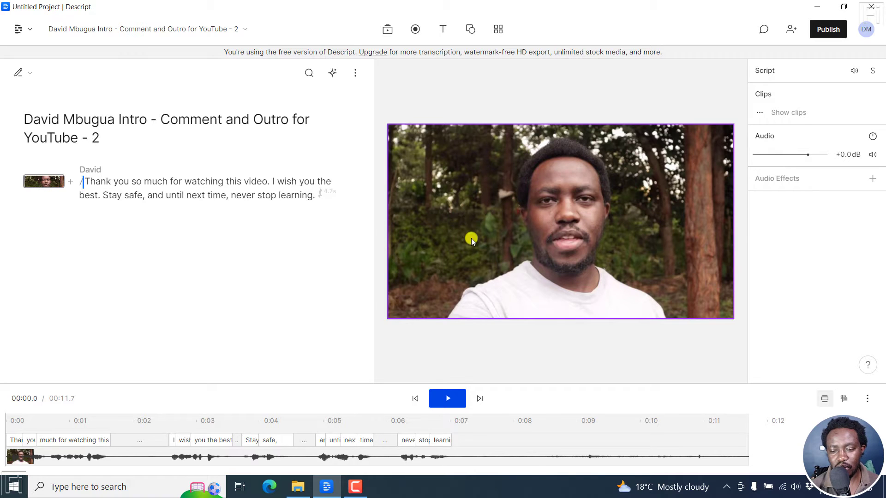
pyautogui.moveTo(435, 203)
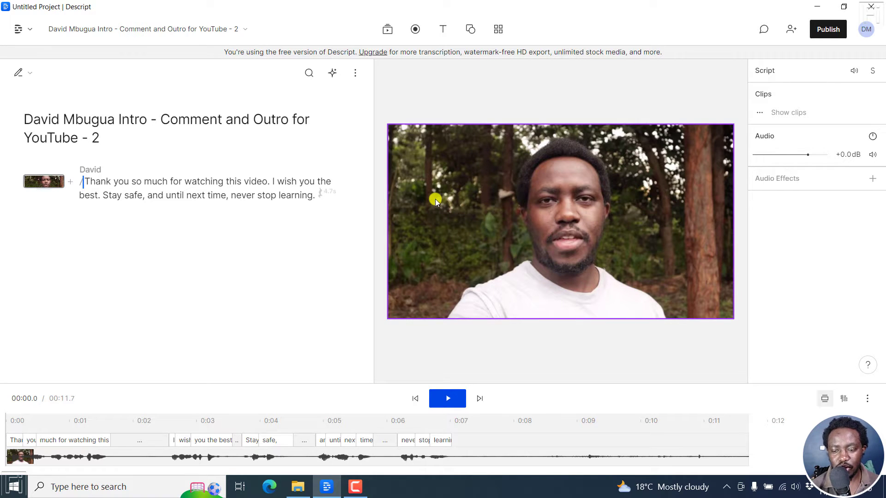
pyautogui.moveTo(556, 205)
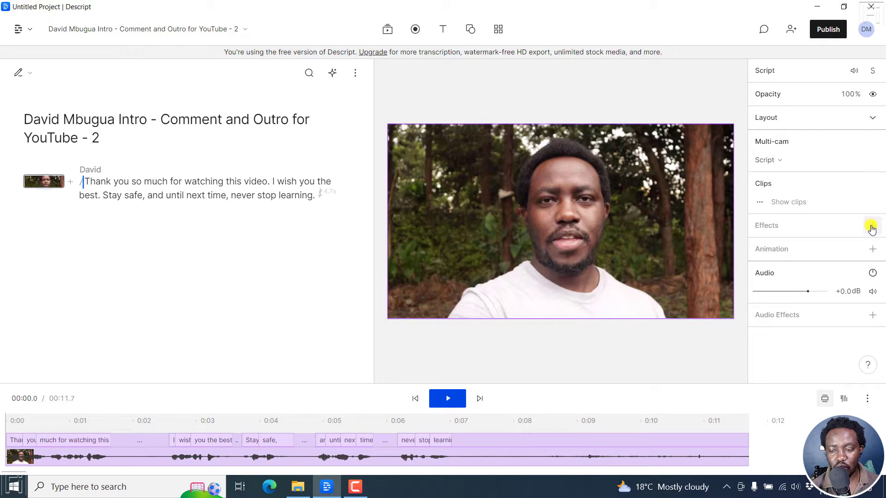
# Add a Green Screen effect to the speaker clip to remove the forest background.
pyautogui.click(872, 225)
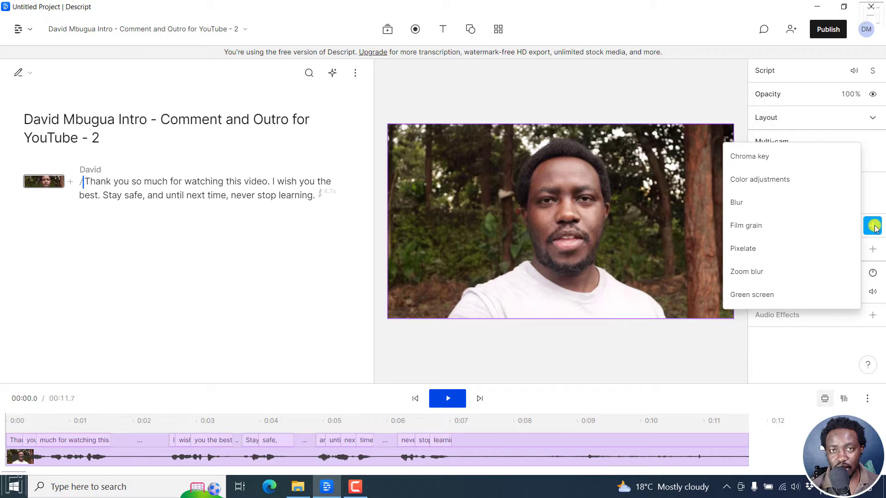
pyautogui.moveTo(761, 294)
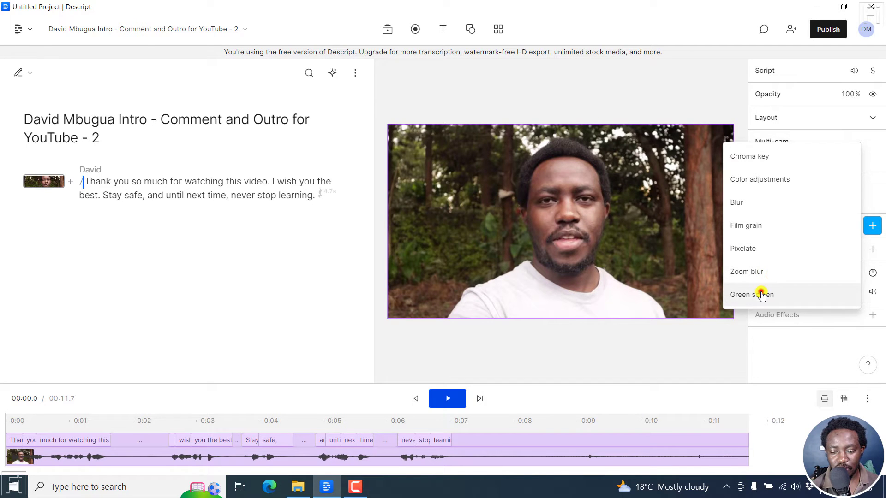
pyautogui.click(751, 294)
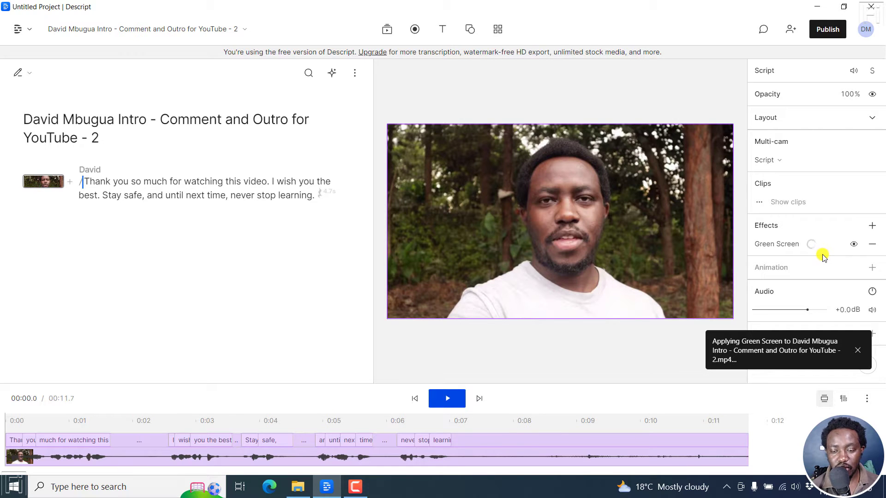
pyautogui.moveTo(815, 267)
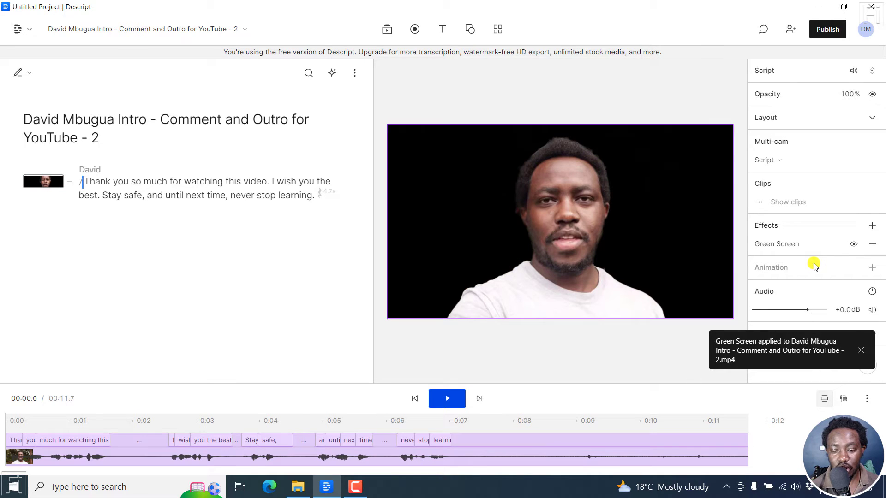
pyautogui.moveTo(759, 399)
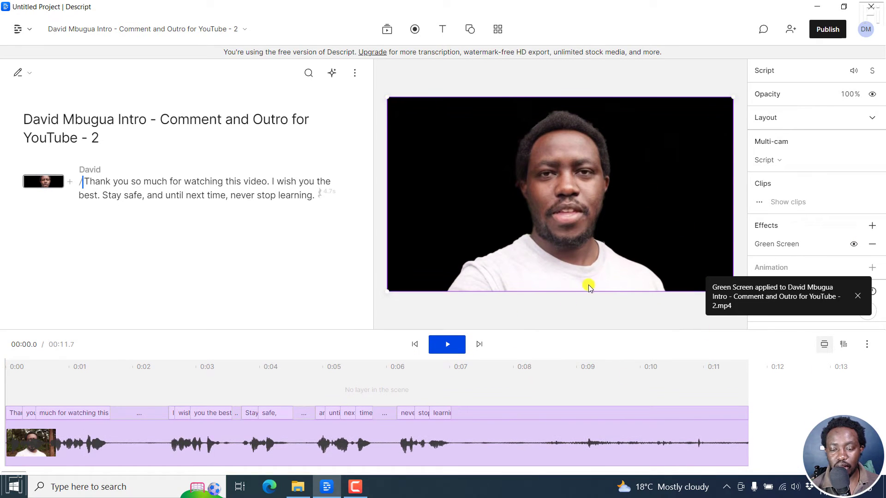
pyautogui.moveTo(626, 328)
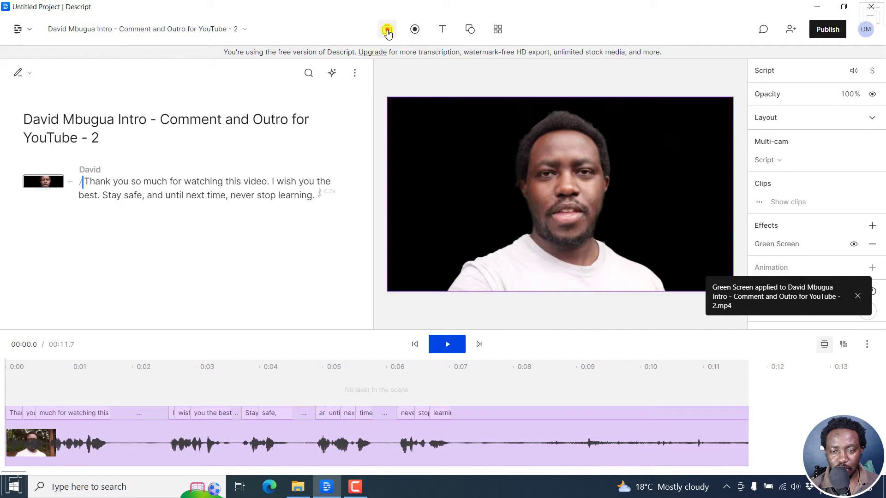
# Add the blue 'Motion lines abstract background' stock video from the media library to the scene.
pyautogui.click(387, 29)
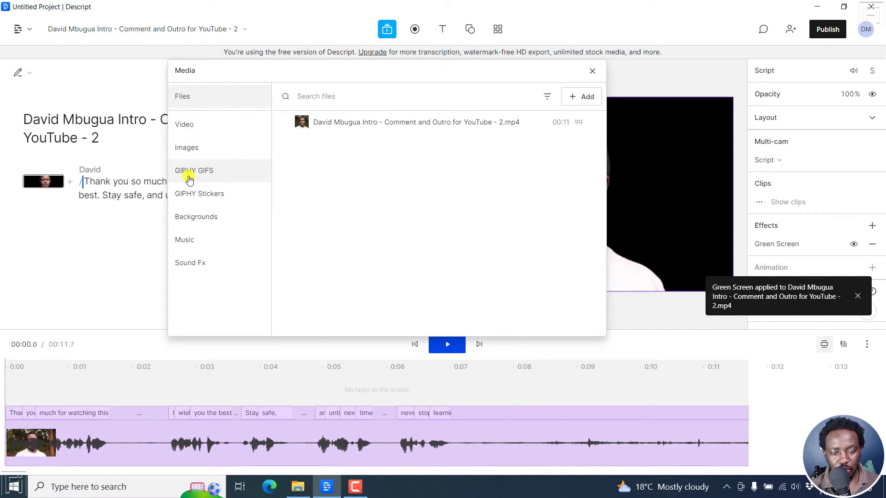
pyautogui.click(195, 216)
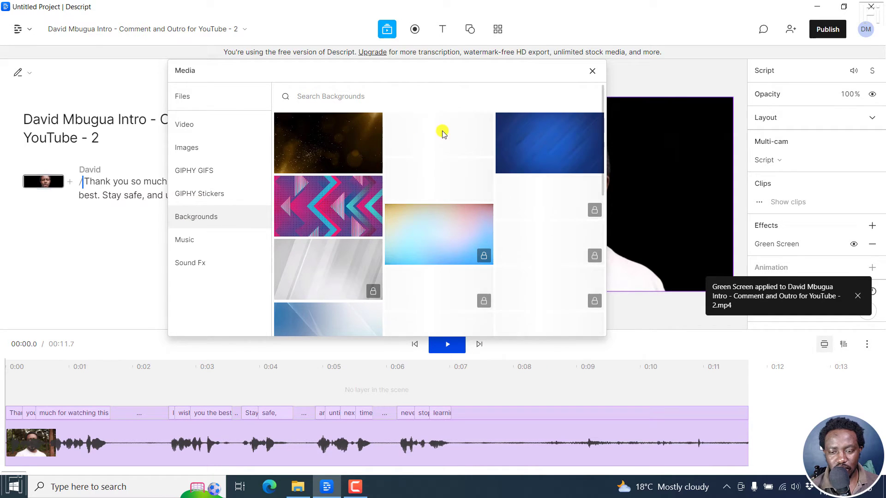
pyautogui.moveTo(550, 154)
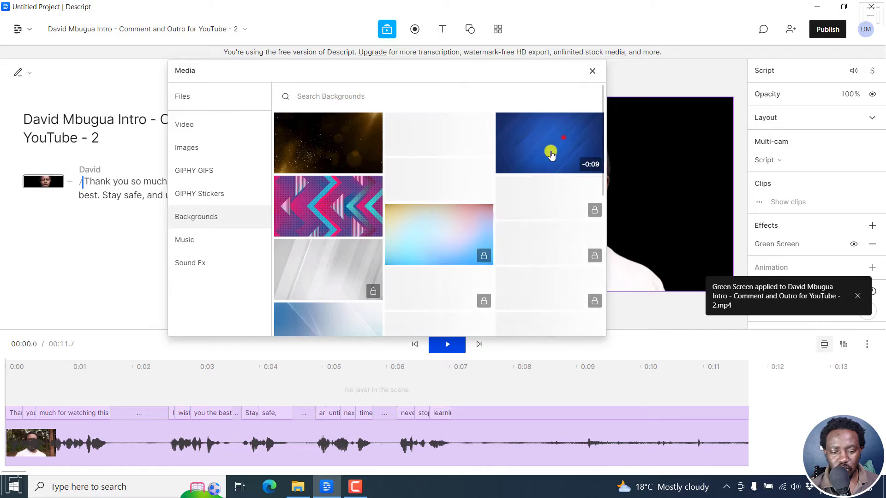
pyautogui.click(592, 71)
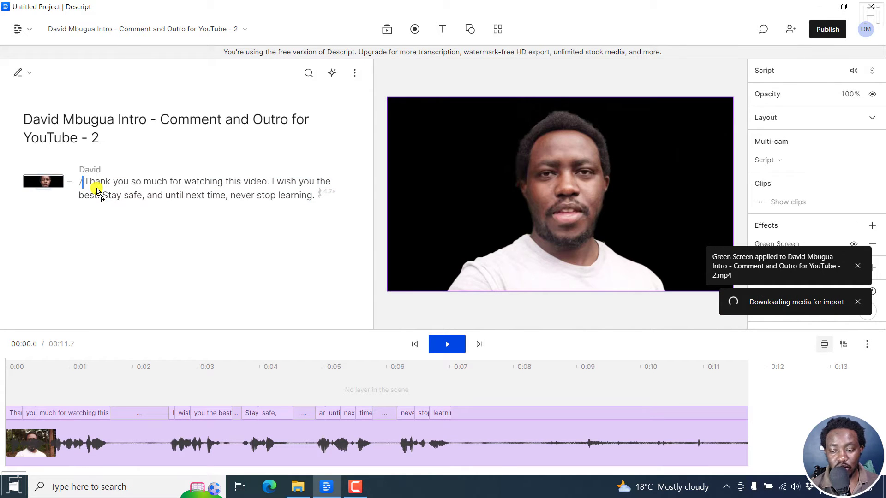
pyautogui.moveTo(123, 251)
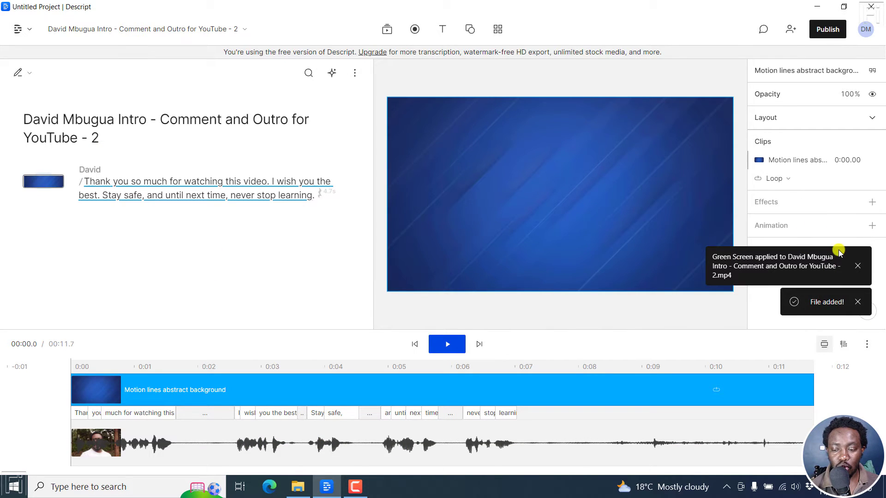
# Dismiss the notices and bring up the background layer's arrangement menu.
pyautogui.click(857, 266)
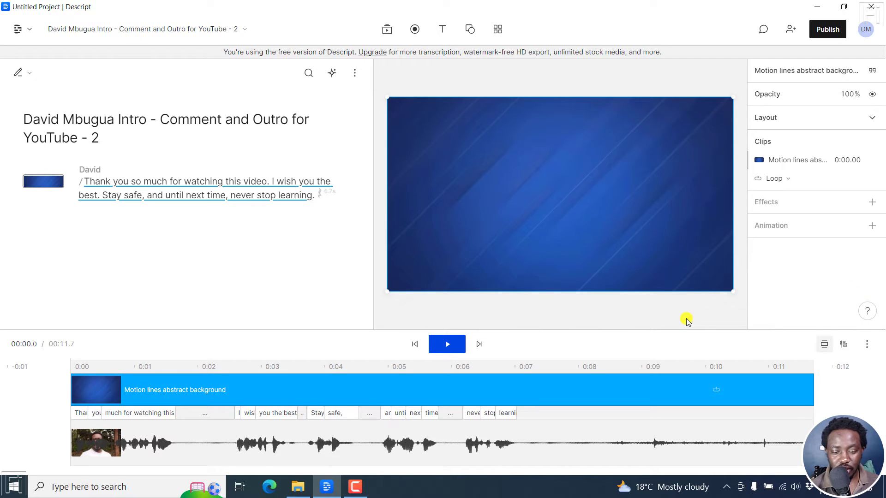
pyautogui.moveTo(515, 244)
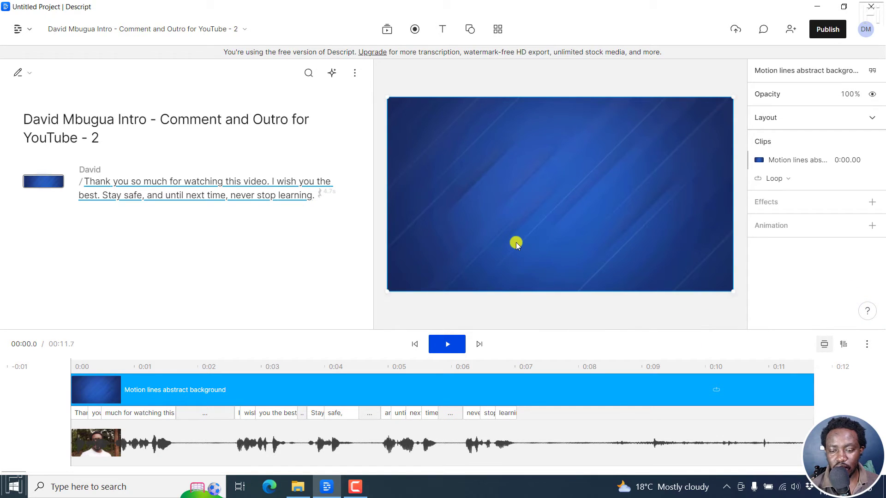
pyautogui.moveTo(585, 157)
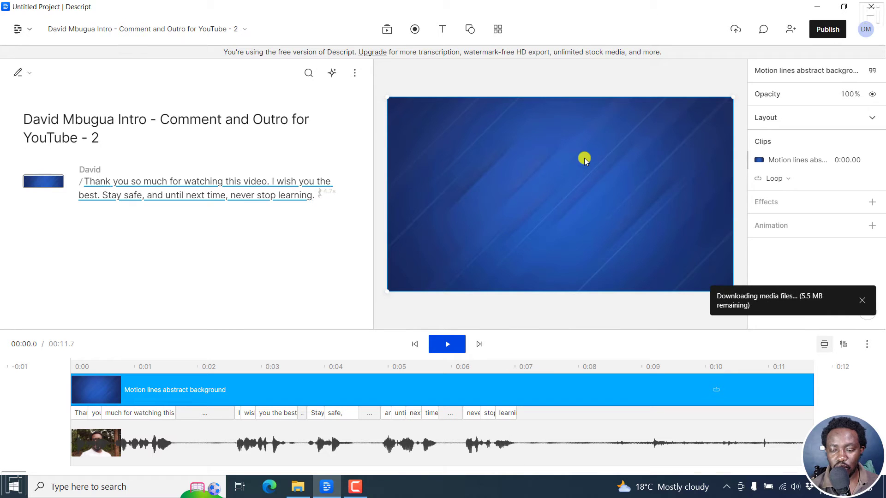
pyautogui.moveTo(469, 189)
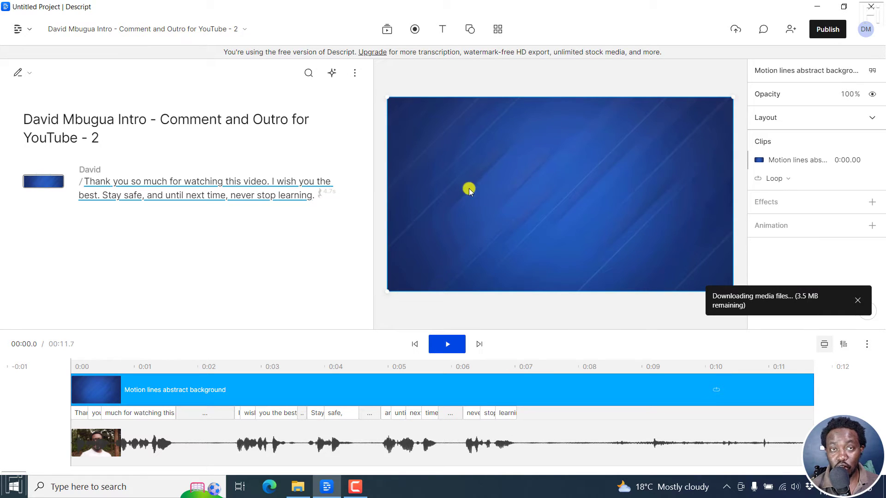
pyautogui.moveTo(742, 171)
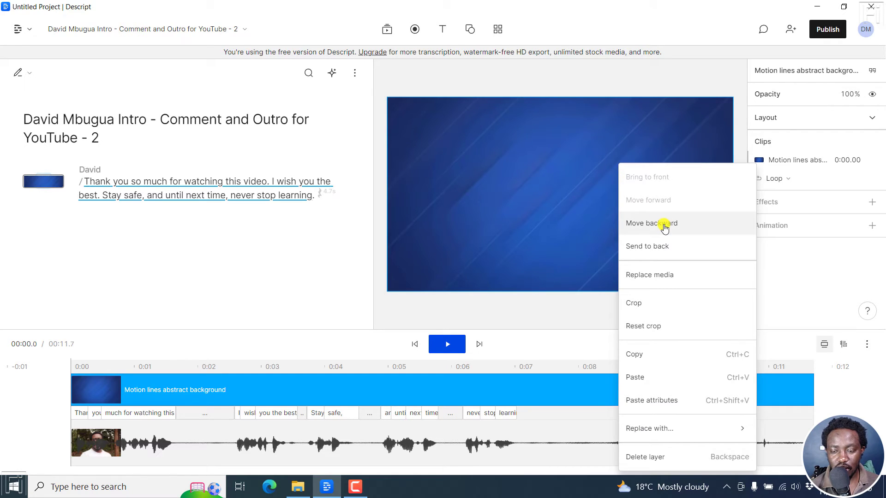
pyautogui.click(651, 223)
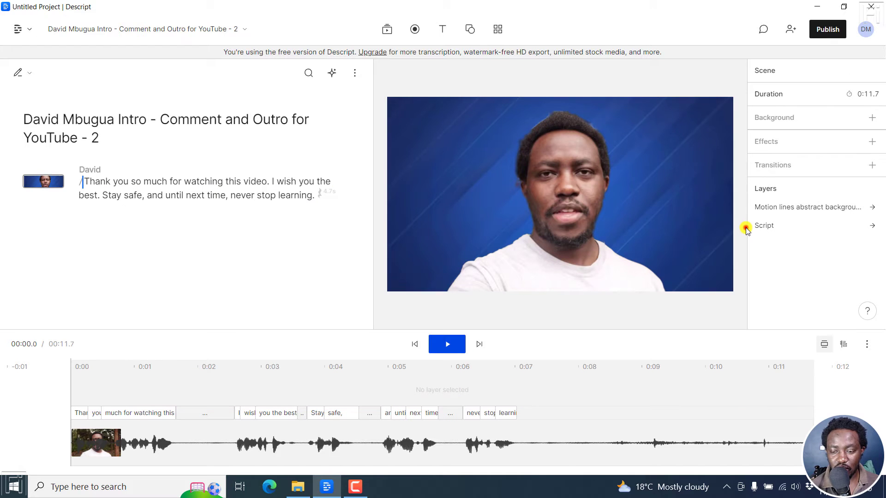
pyautogui.moveTo(756, 371)
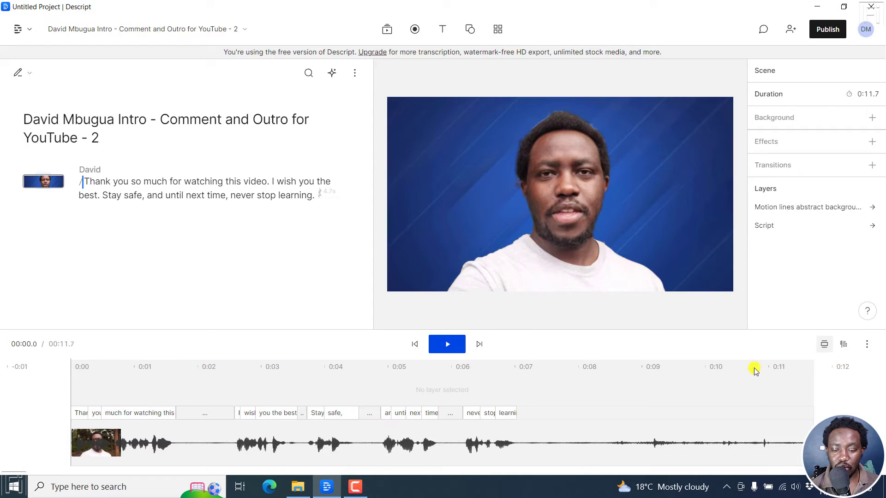
# Show all layers on the timeline and select the speaker video in front of the background.
pyautogui.click(435, 390)
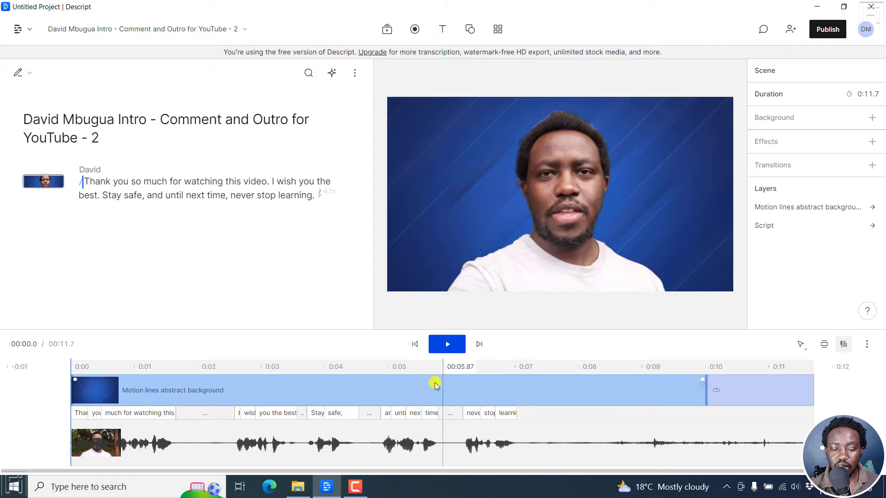
pyautogui.click(532, 216)
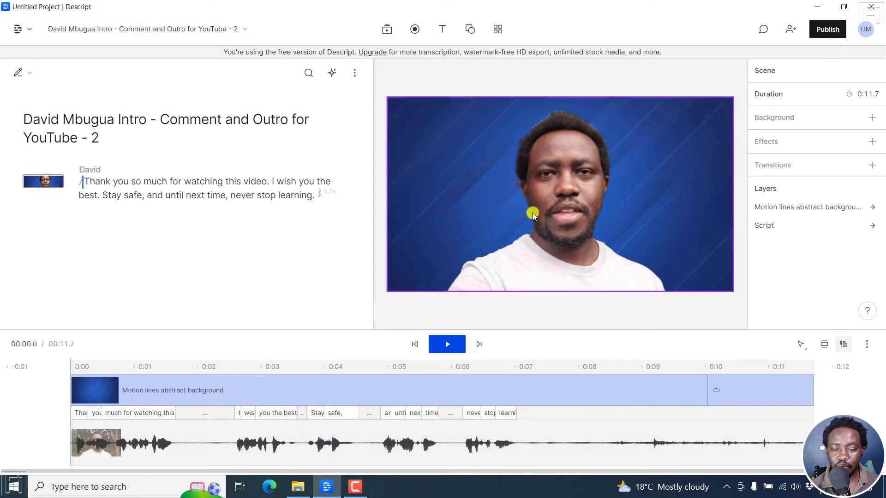
pyautogui.moveTo(655, 152)
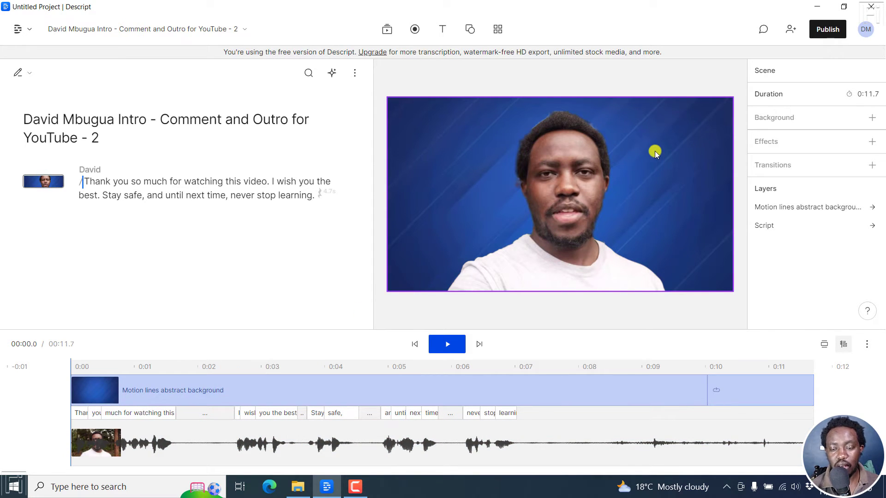
pyautogui.moveTo(636, 268)
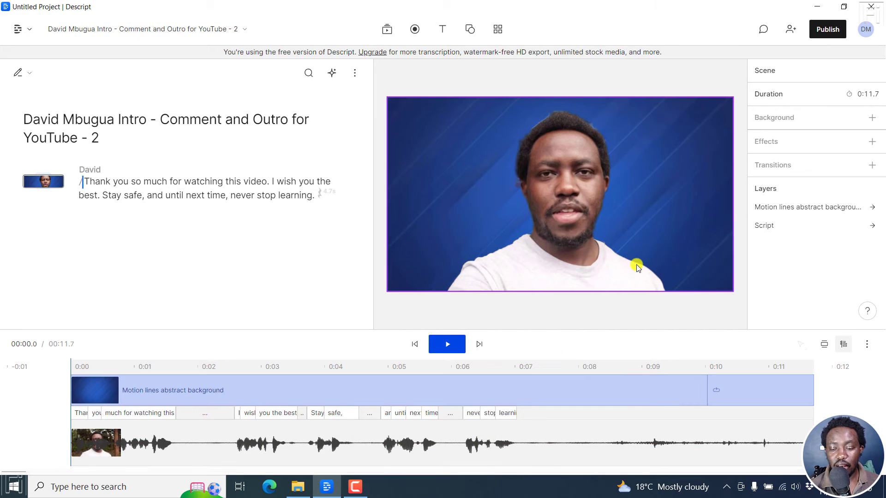
pyautogui.moveTo(569, 207)
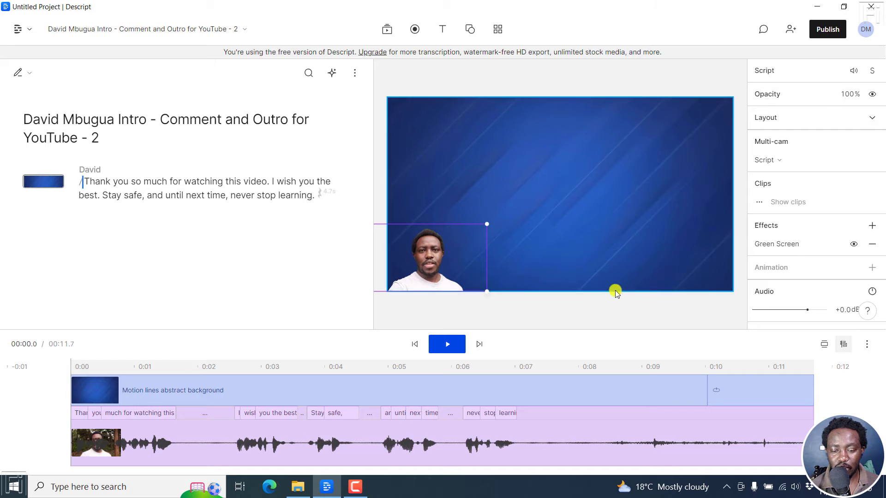
pyautogui.moveTo(548, 239)
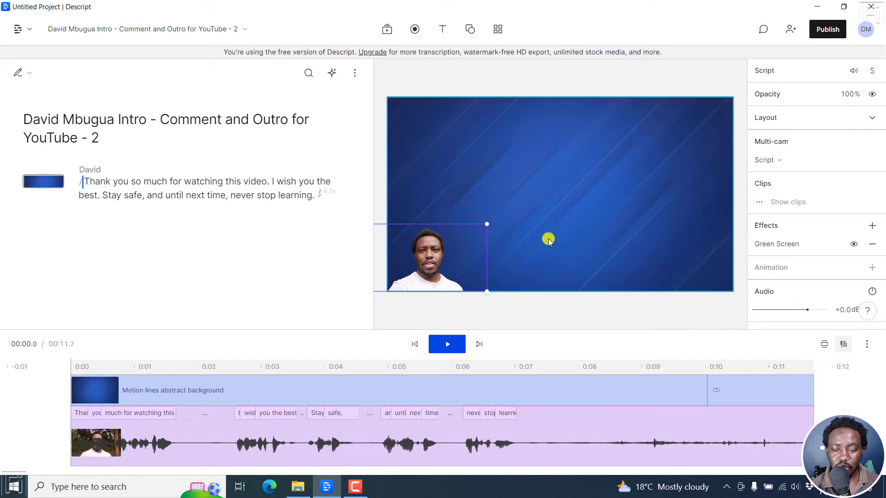
pyautogui.moveTo(740, 186)
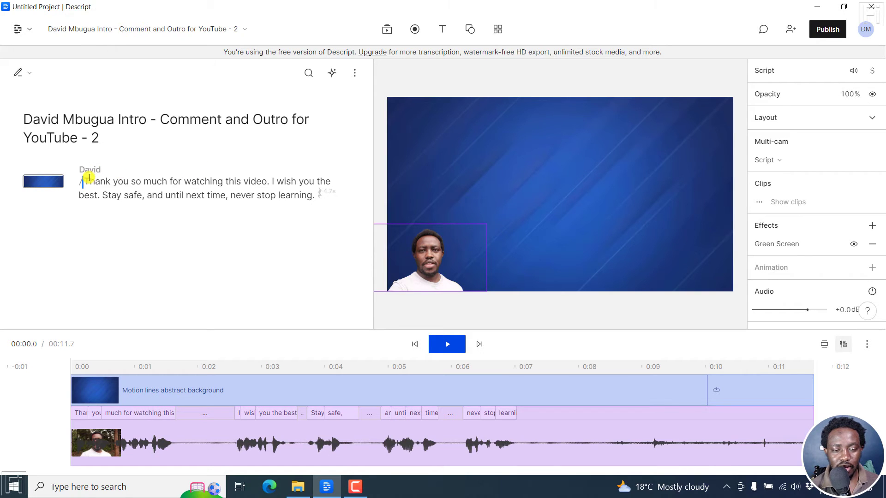
pyautogui.moveTo(455, 14)
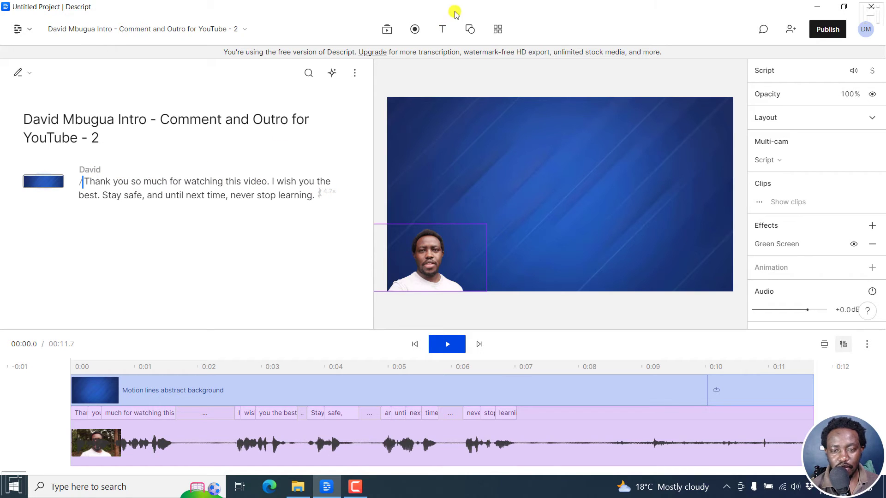
# Add Fancy Captions live text from the transcript over the scene.
pyautogui.click(442, 29)
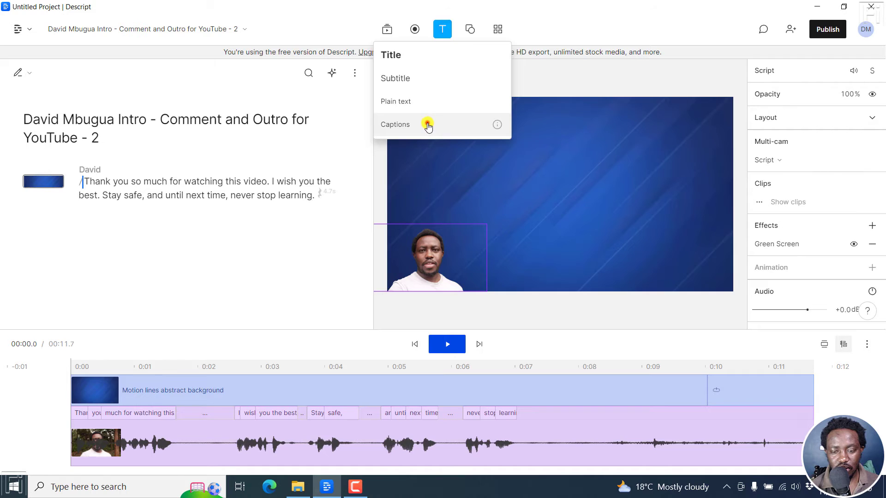
pyautogui.click(395, 124)
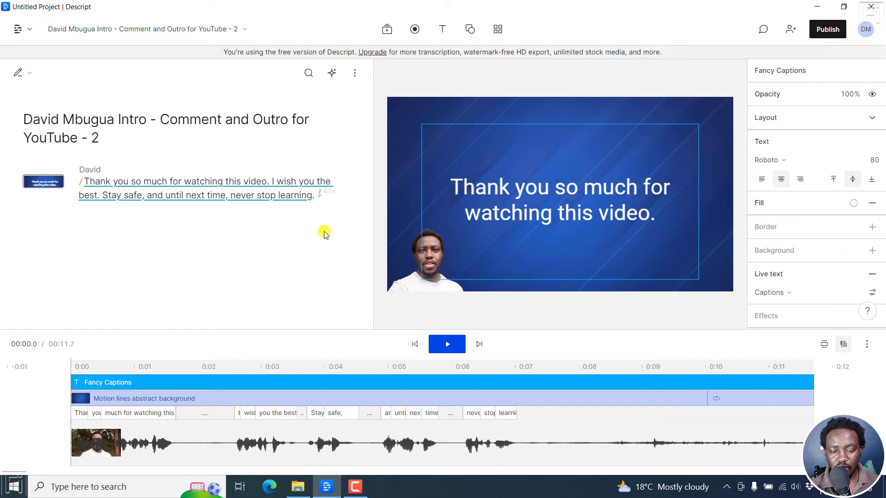
pyautogui.moveTo(327, 347)
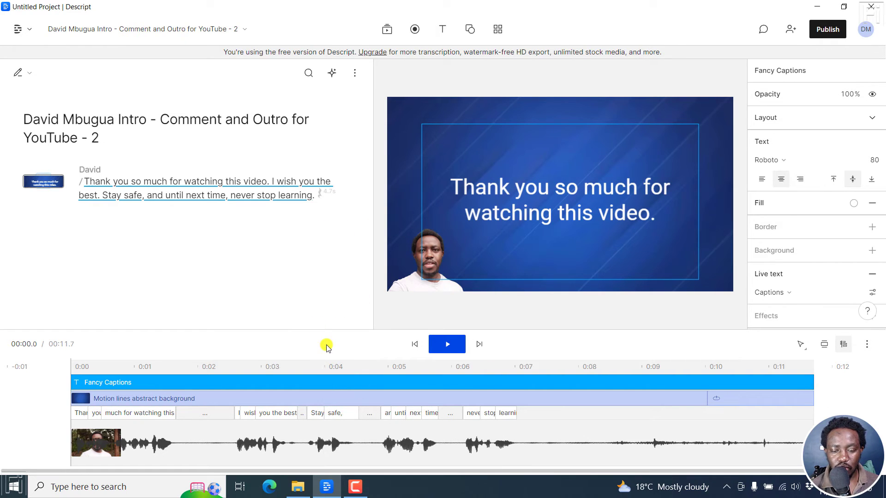
# Play back the scene to preview the captions, then return to about 5.7 seconds.
pyautogui.click(447, 343)
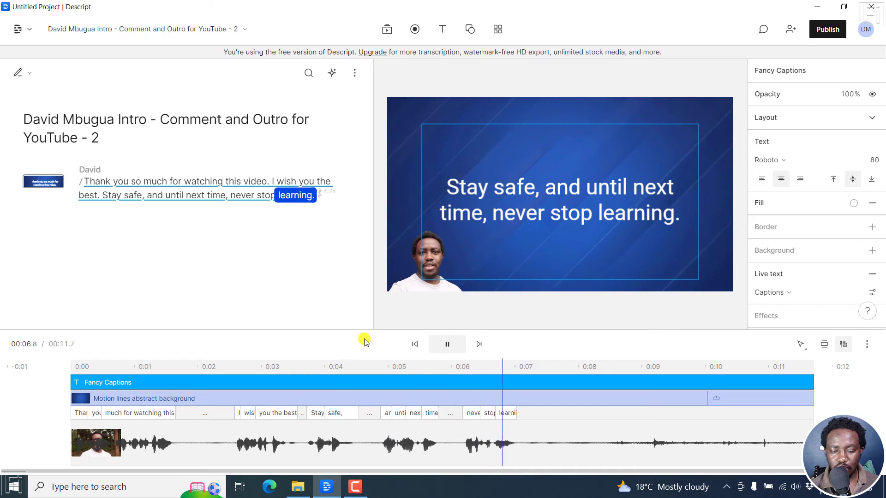
pyautogui.click(447, 345)
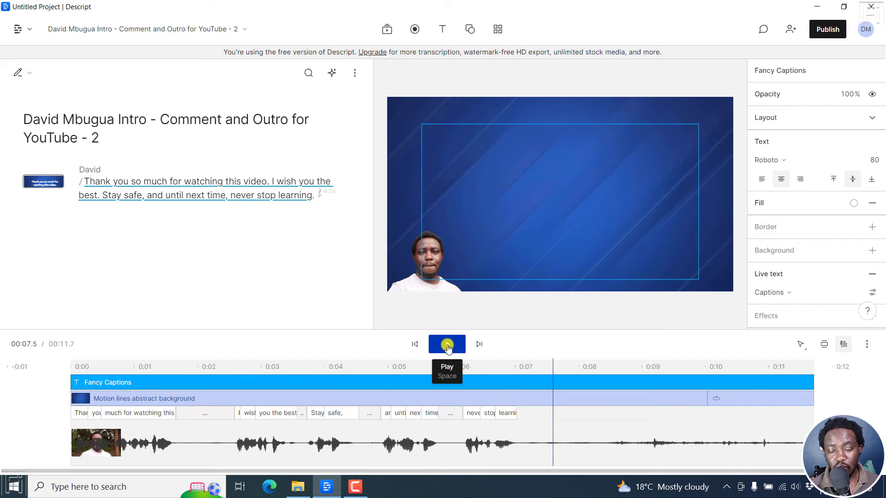
pyautogui.click(446, 344)
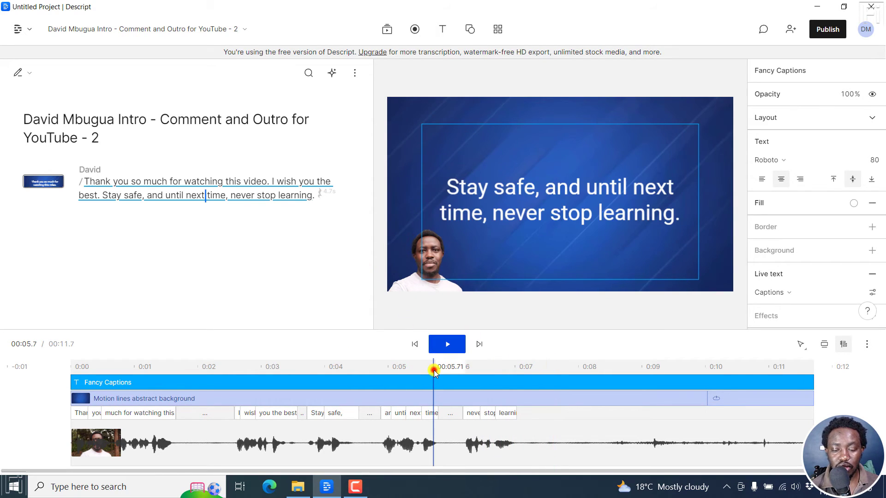
pyautogui.moveTo(472, 372)
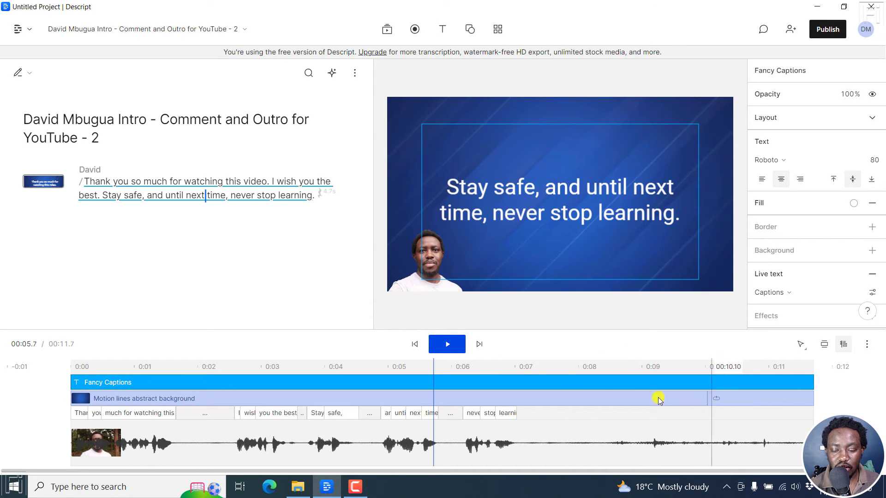
# Change the live caption style from Classic to Karaoke.
pyautogui.click(514, 211)
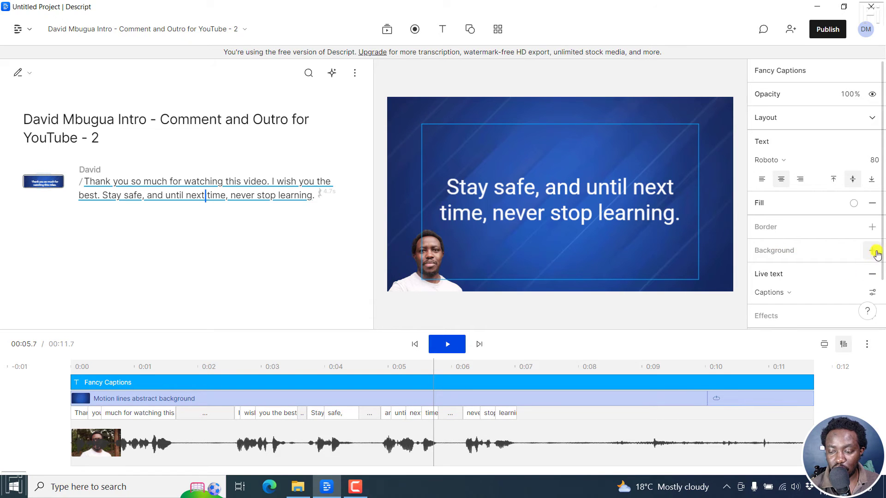
pyautogui.scroll(-3)
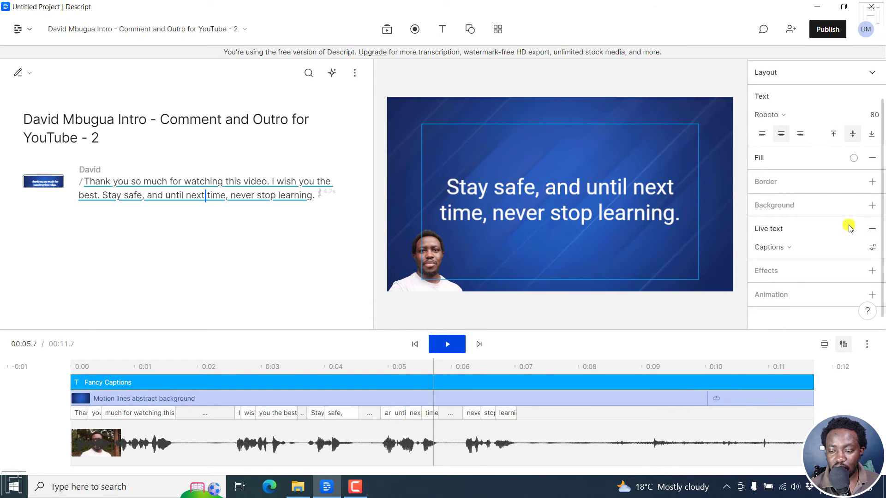
pyautogui.click(872, 247)
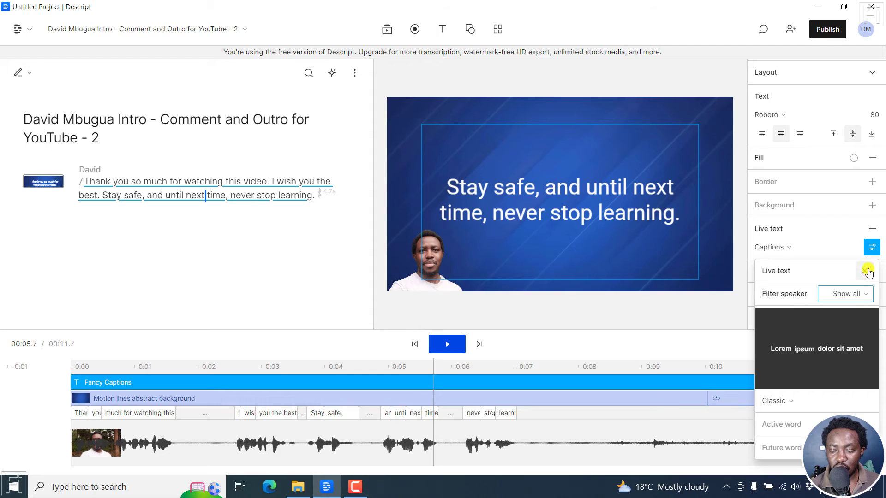
pyautogui.click(845, 293)
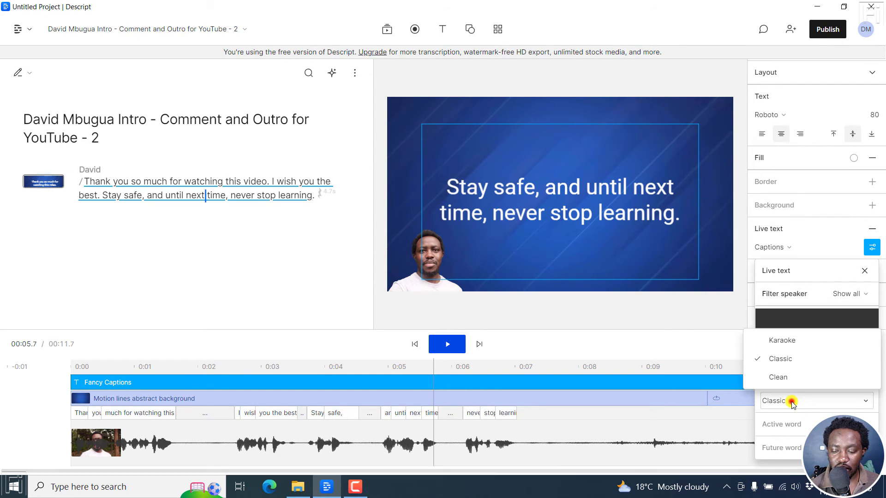
pyautogui.click(781, 341)
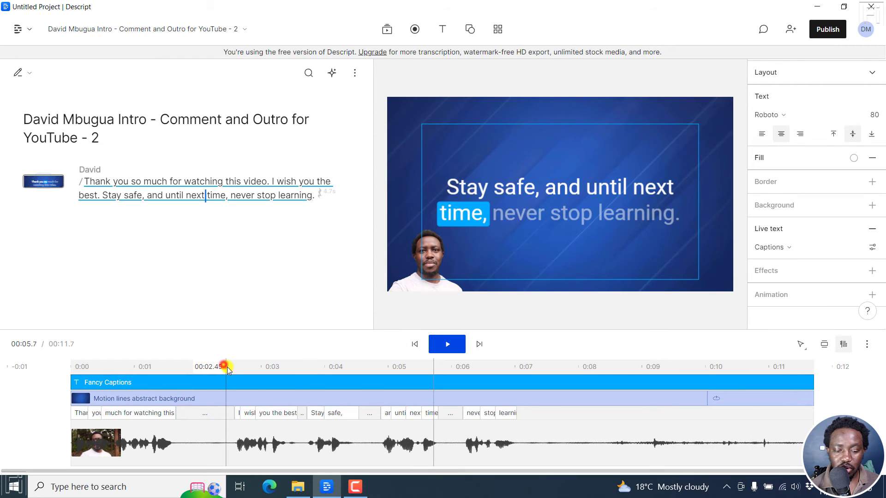
# Preview the karaoke word highlighting, then select the speaker's video layer.
pyautogui.click(445, 343)
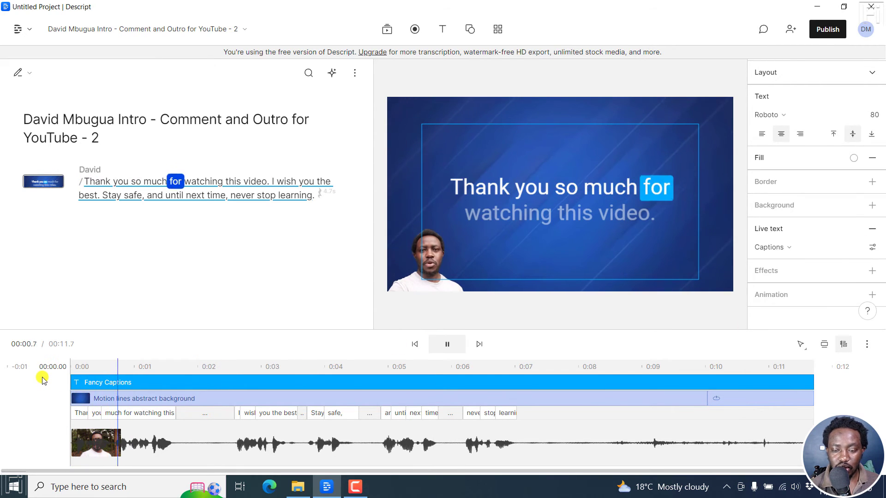
pyautogui.click(446, 344)
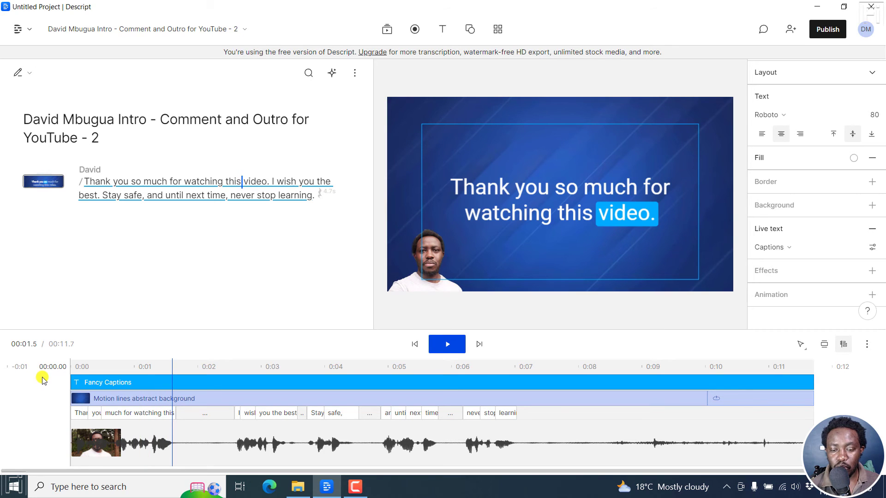
pyautogui.click(427, 257)
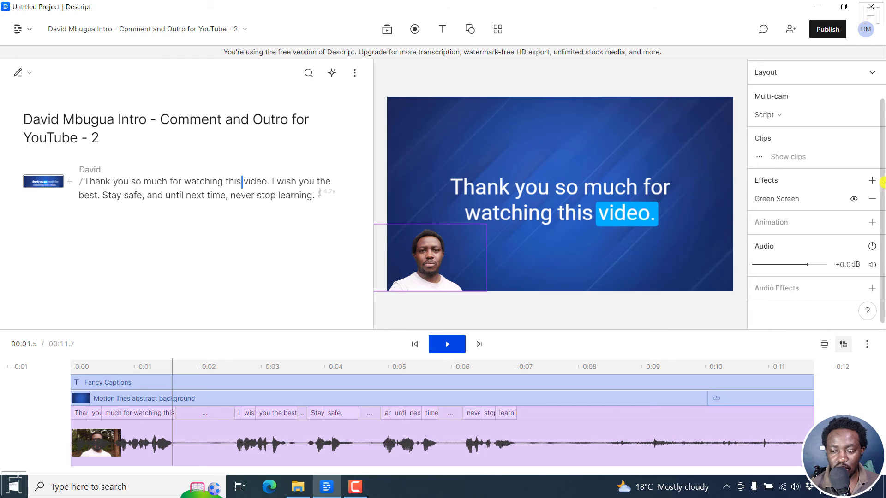
pyautogui.click(854, 198)
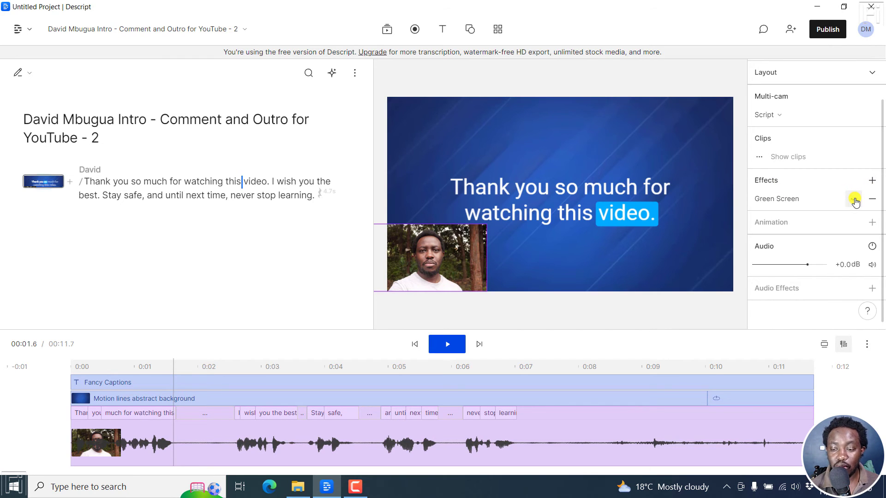
pyautogui.click(856, 202)
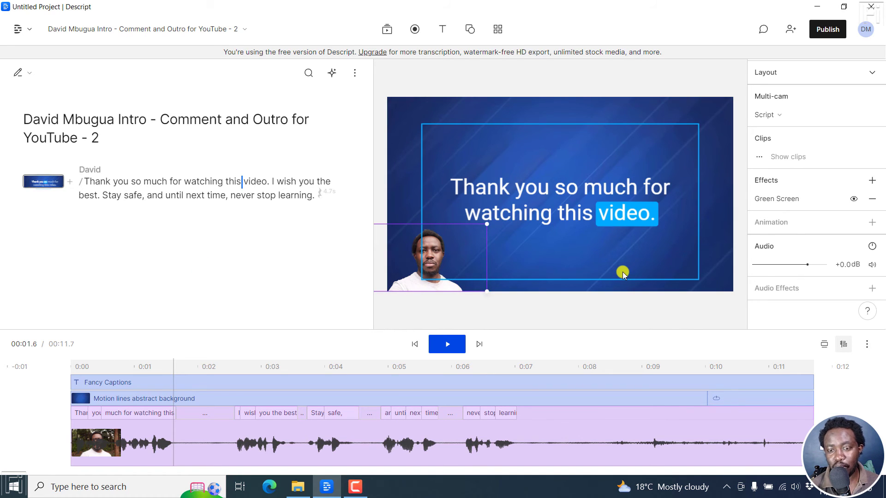
pyautogui.moveTo(522, 164)
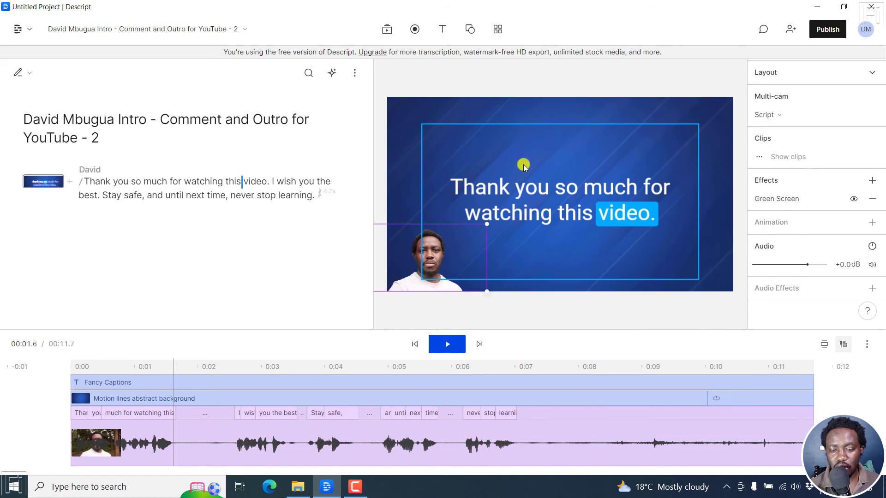
pyautogui.click(282, 226)
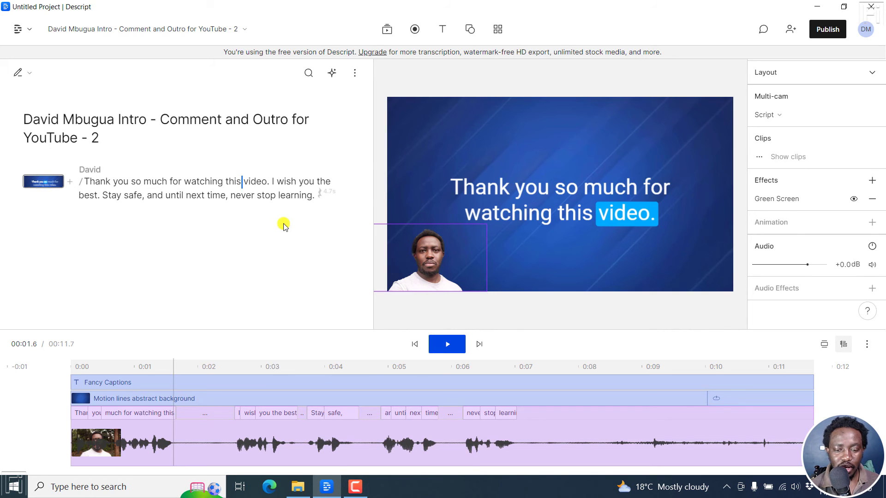
pyautogui.click(442, 29)
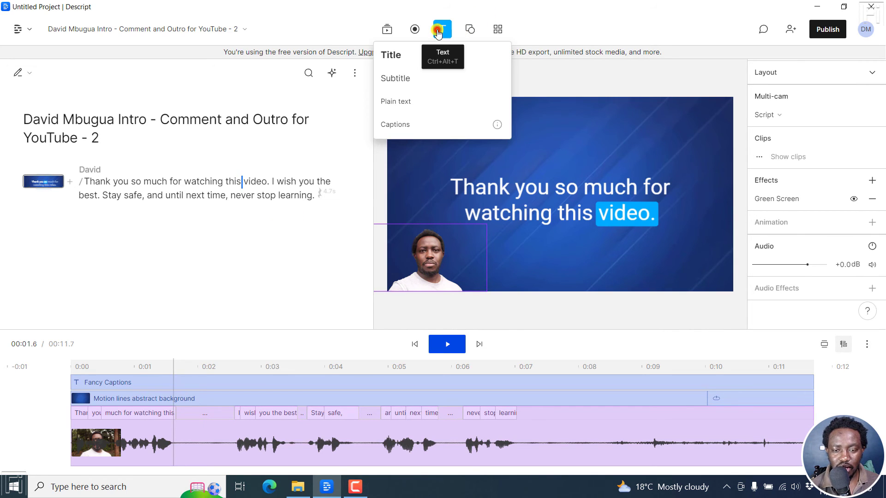
# Bring the Pexels thumbs-up photo from File Explorer into the scene as an image layer.
pyautogui.click(387, 28)
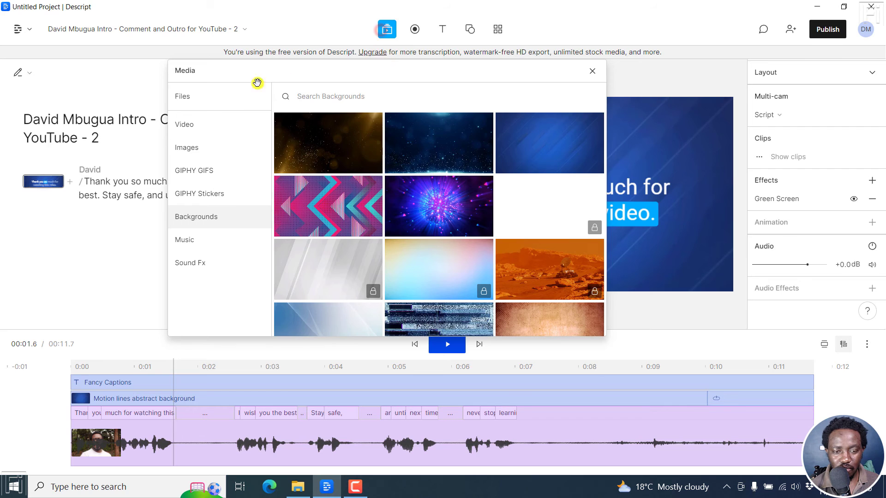
pyautogui.click(592, 71)
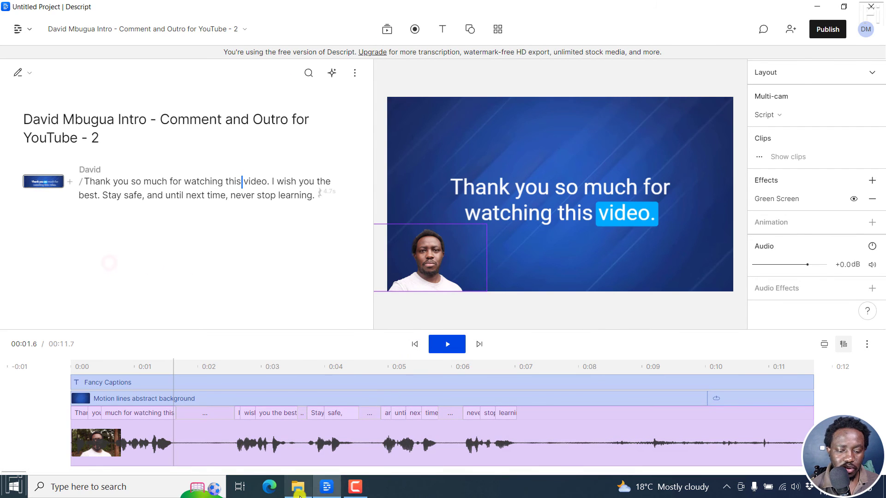
pyautogui.click(298, 487)
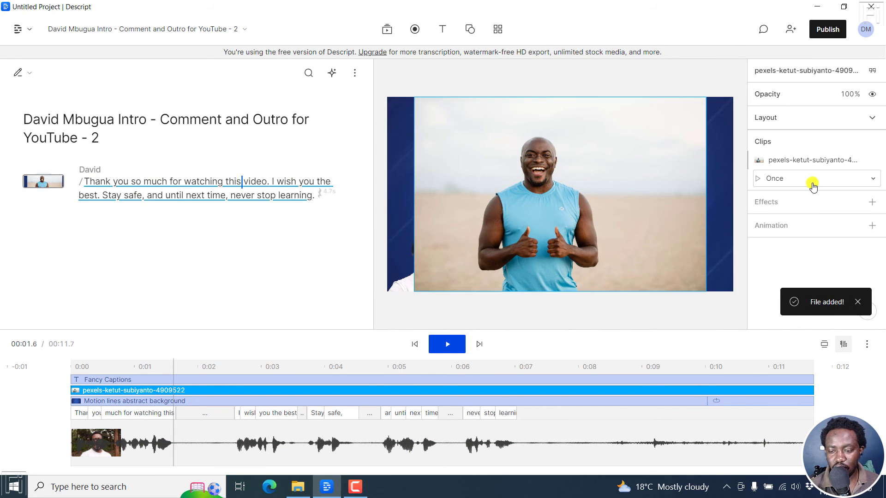
# Add a Green Screen effect to the thumbs-up photo layer to remove its background.
pyautogui.click(872, 202)
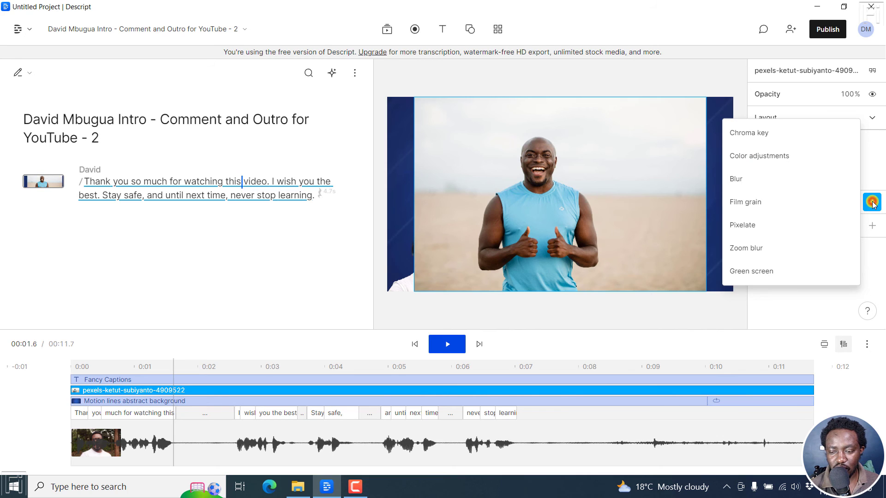
pyautogui.moveTo(762, 287)
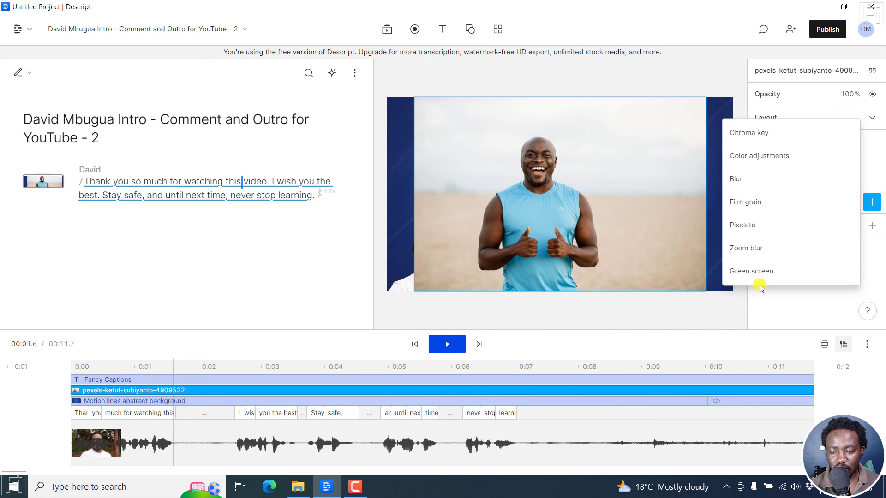
pyautogui.click(751, 272)
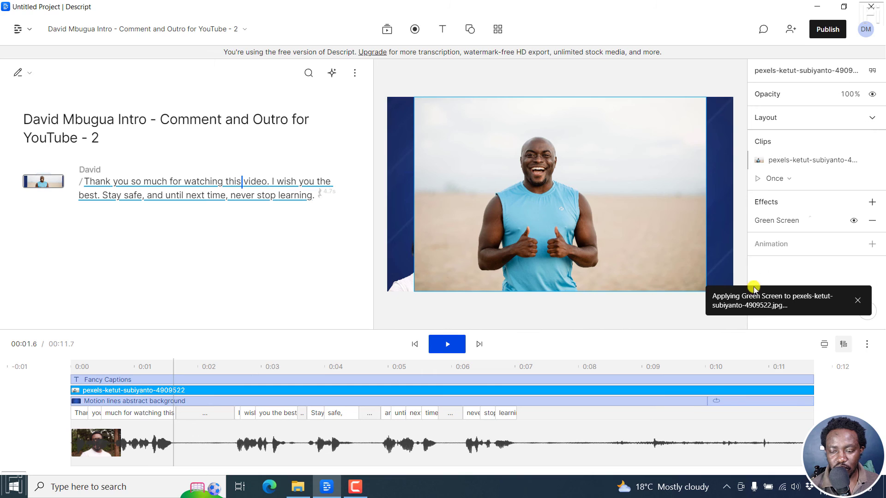
pyautogui.moveTo(620, 179)
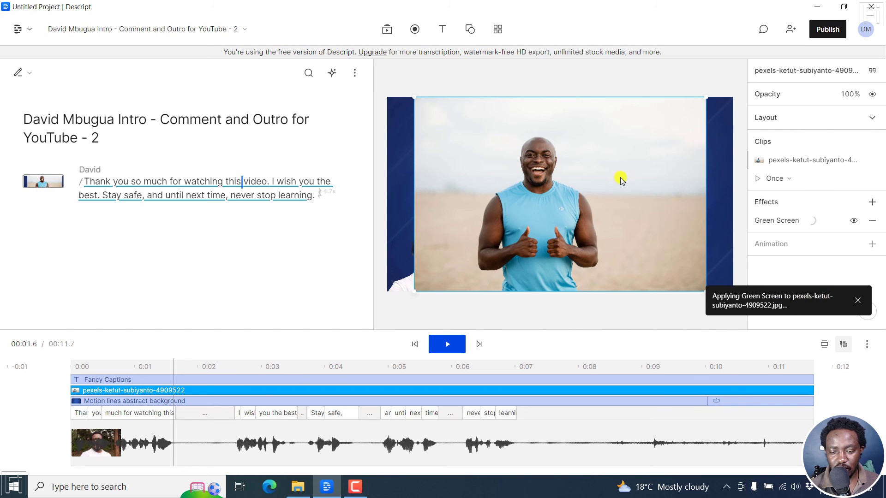
pyautogui.moveTo(779, 320)
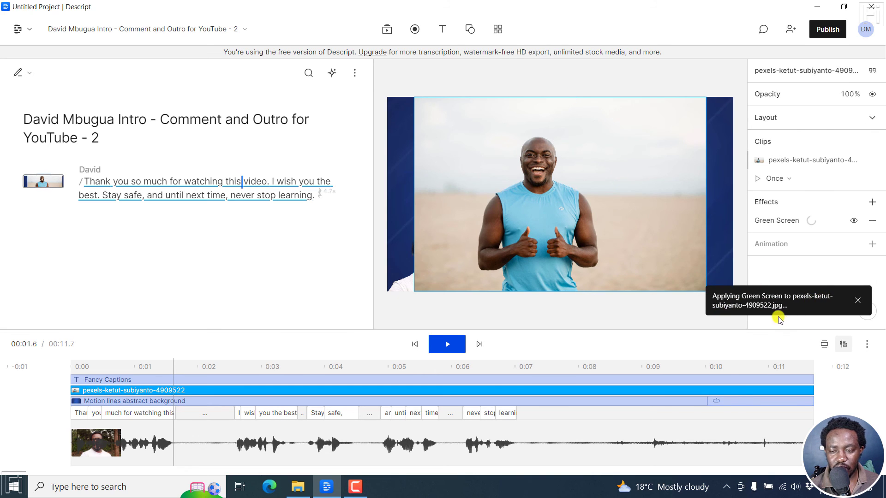